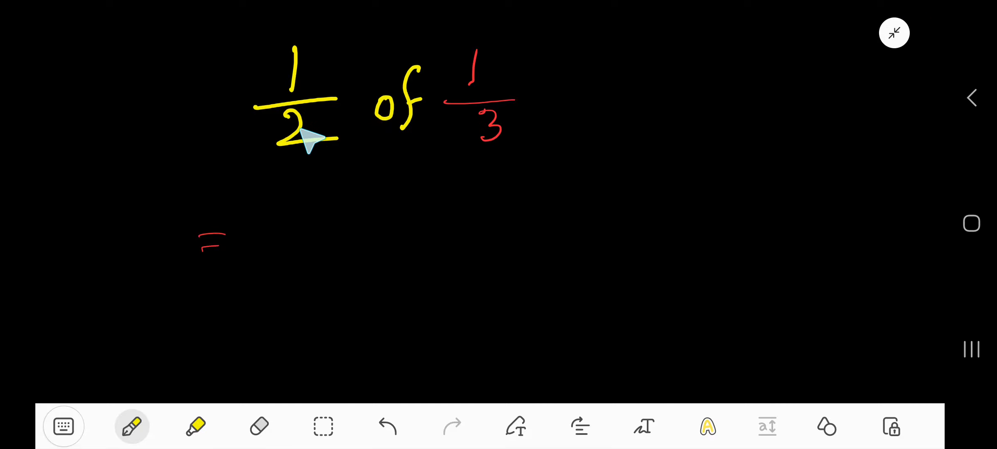
{"action": "mouse_move", "coordinate": [328, 176]}
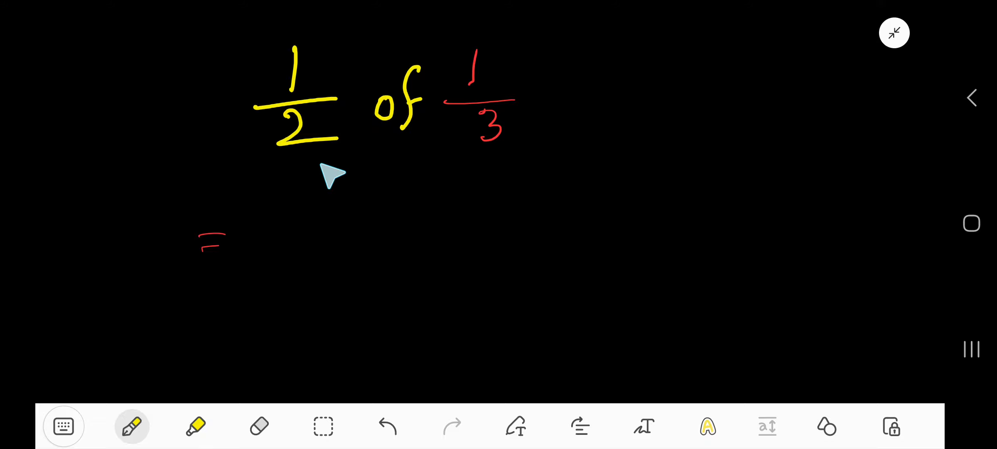
Handwrite "1/2 × 1/3" in yellow to the right of the red equals sign
{"action": "left_click_drag", "start_coordinate": [280, 197], "coordinate": [305, 254]}
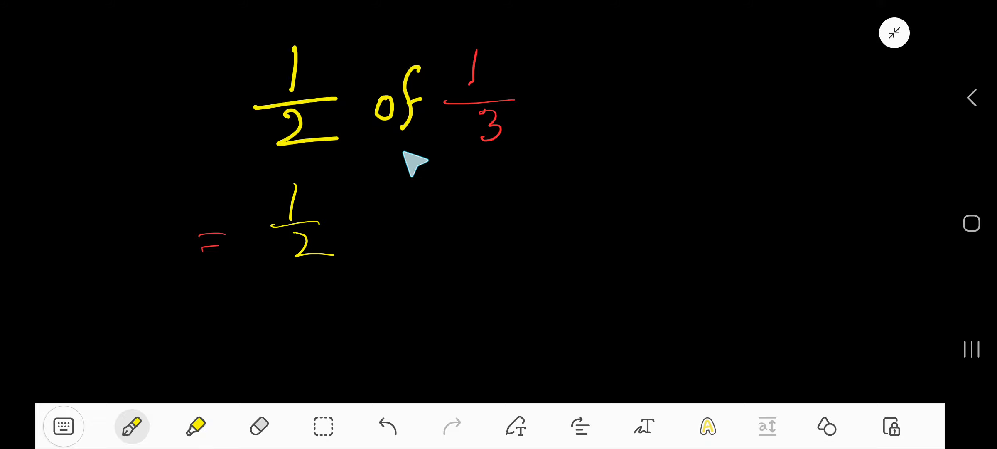
{"action": "left_click_drag", "start_coordinate": [394, 210], "coordinate": [413, 229]}
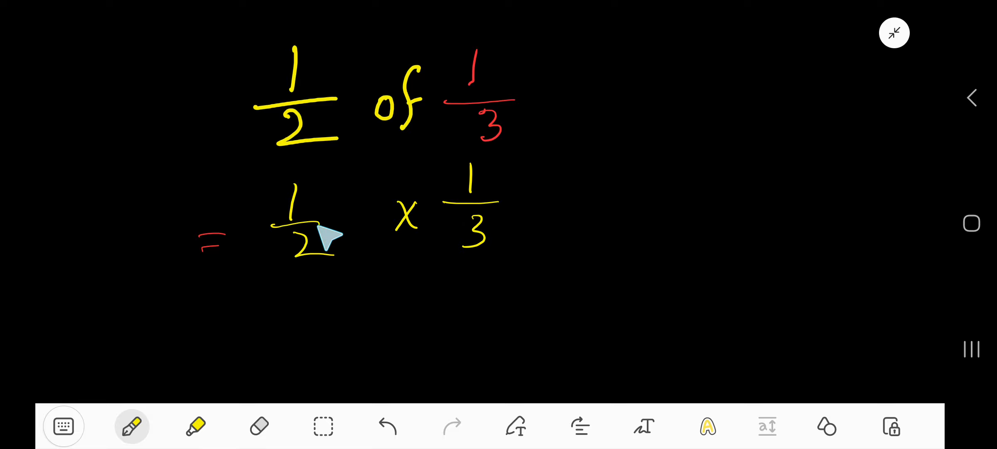
{"action": "mouse_move", "coordinate": [474, 234]}
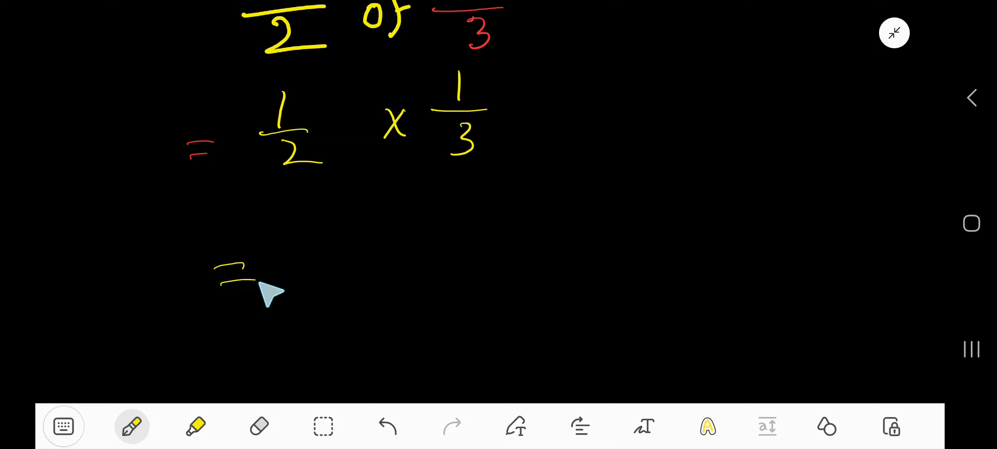
Handwrite the third line "= (1×1)/(2×3) = 1/6" in yellow below the second line
{"action": "left_click_drag", "start_coordinate": [318, 228], "coordinate": [388, 236]}
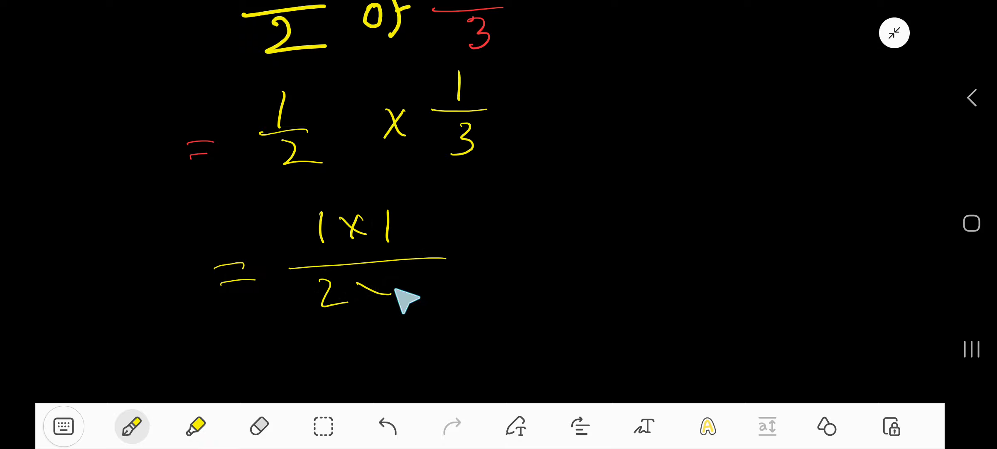
{"action": "left_click_drag", "start_coordinate": [356, 293], "coordinate": [413, 298]}
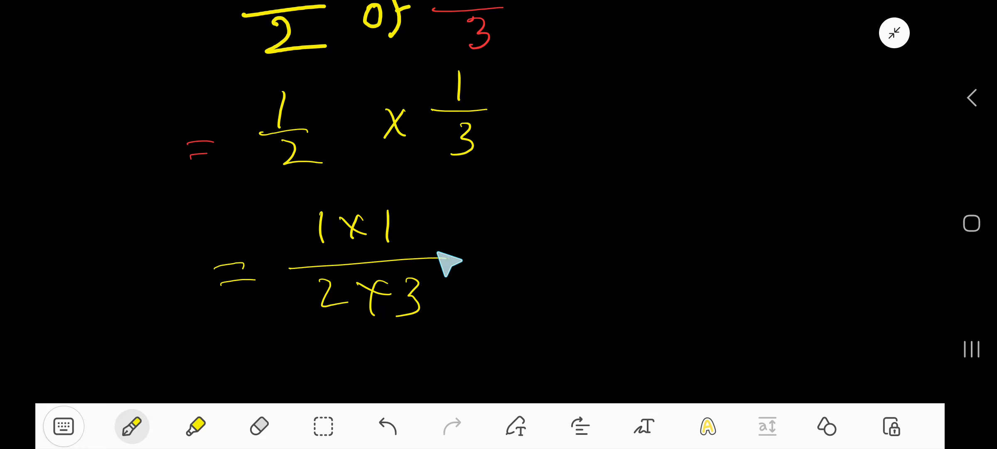
{"action": "mouse_move", "coordinate": [392, 265]}
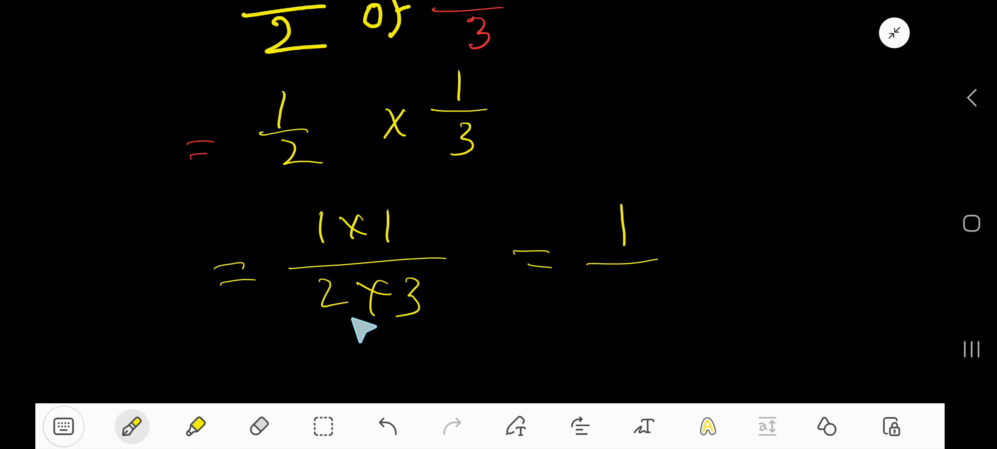
{"action": "left_click_drag", "start_coordinate": [623, 267], "coordinate": [623, 298]}
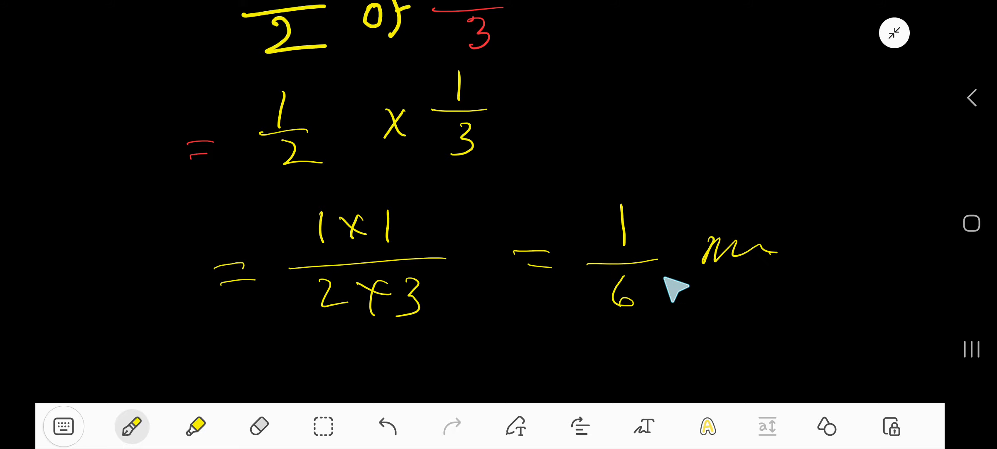
{"action": "mouse_move", "coordinate": [635, 316]}
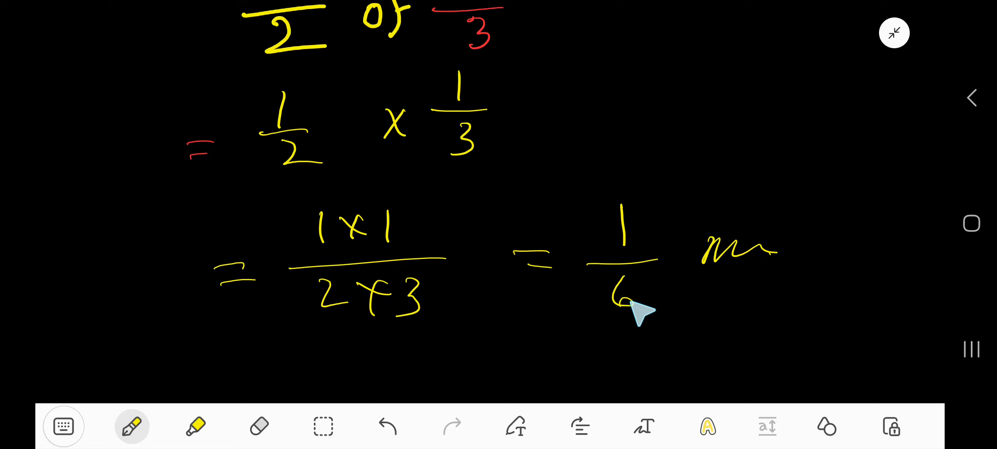